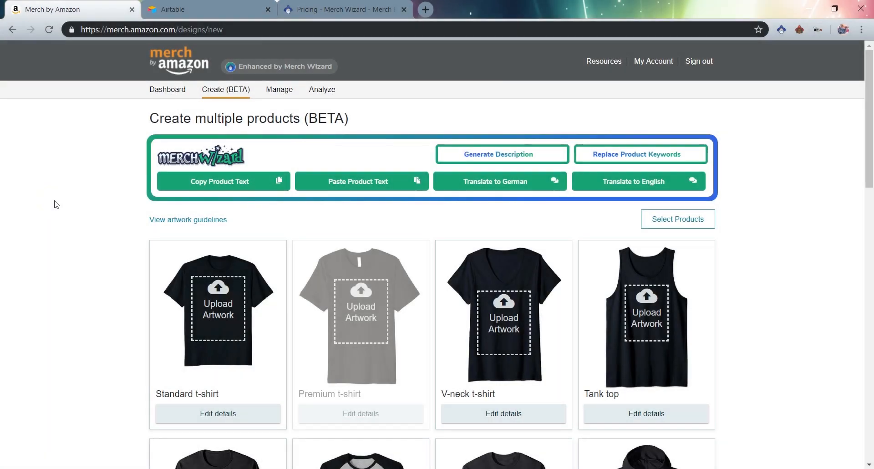
pyautogui.moveTo(60, 204)
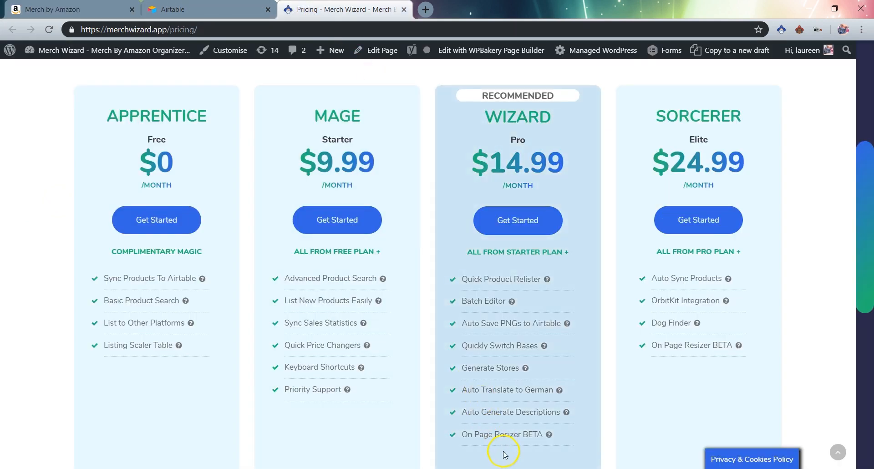
pyautogui.moveTo(644, 435)
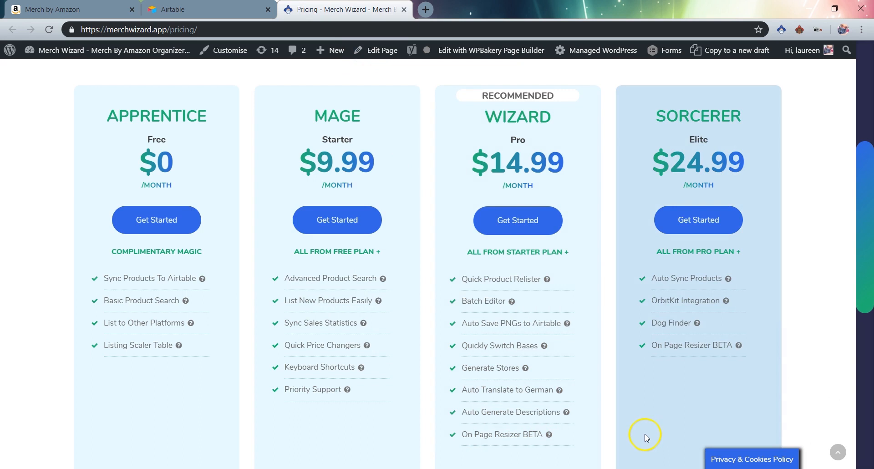
pyautogui.moveTo(677, 375)
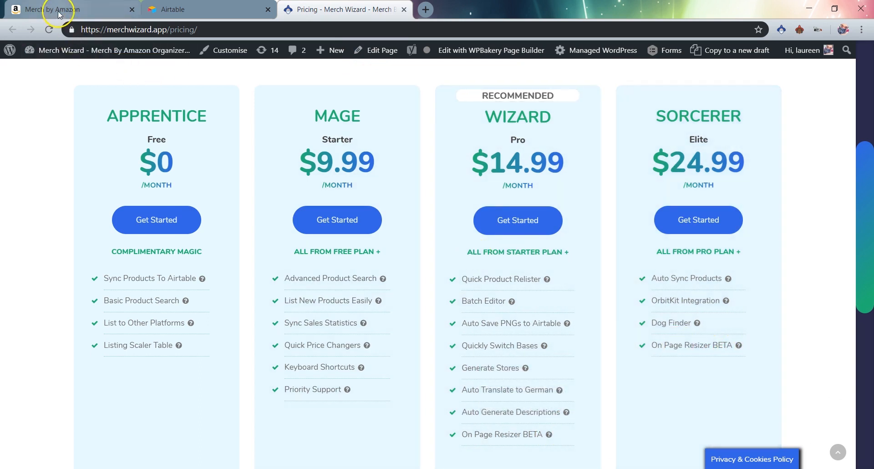
# - Upload the wizard logo PNG onto the t-shirt, tank top and long-sleeve product mockups
pyautogui.click(62, 10)
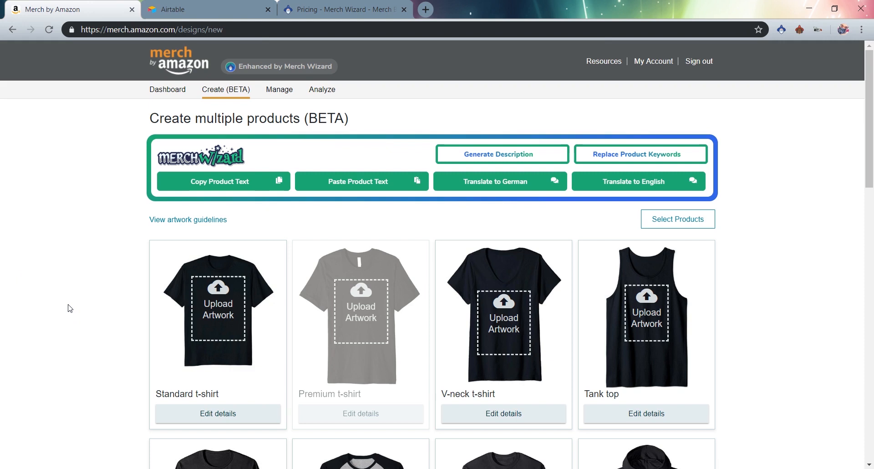
pyautogui.click(217, 303)
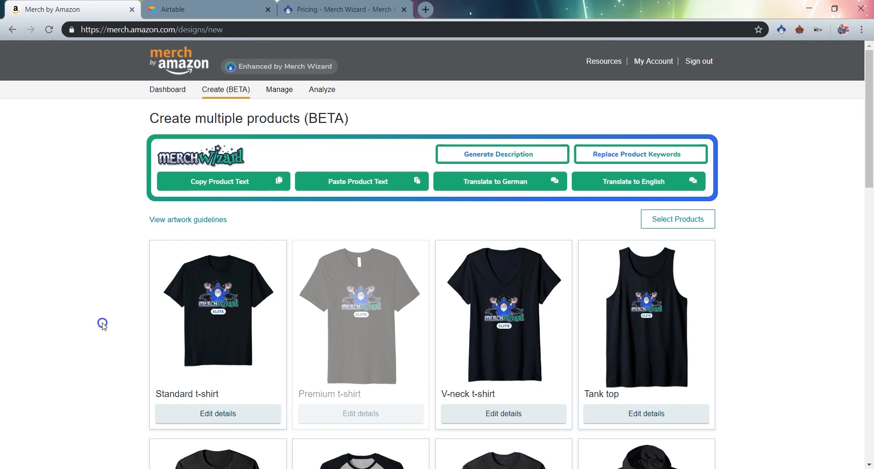
pyautogui.scroll(-3)
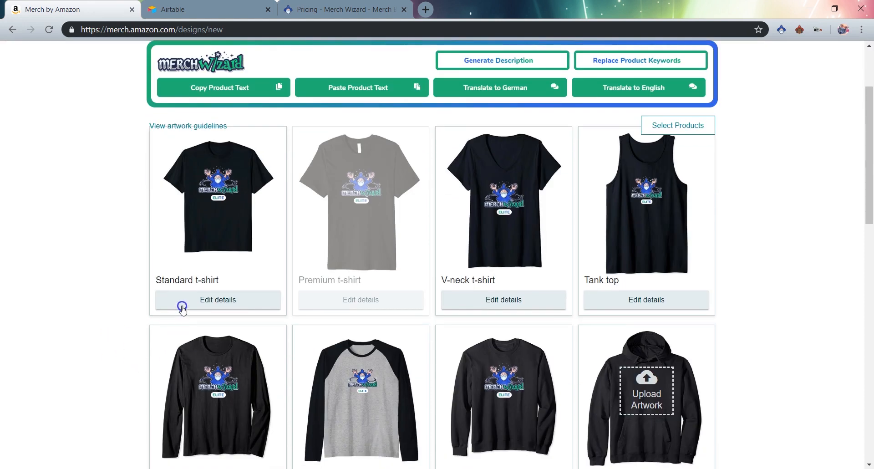
# - Add light blue alongside black to the Standard t-shirt's selected colours
pyautogui.click(218, 300)
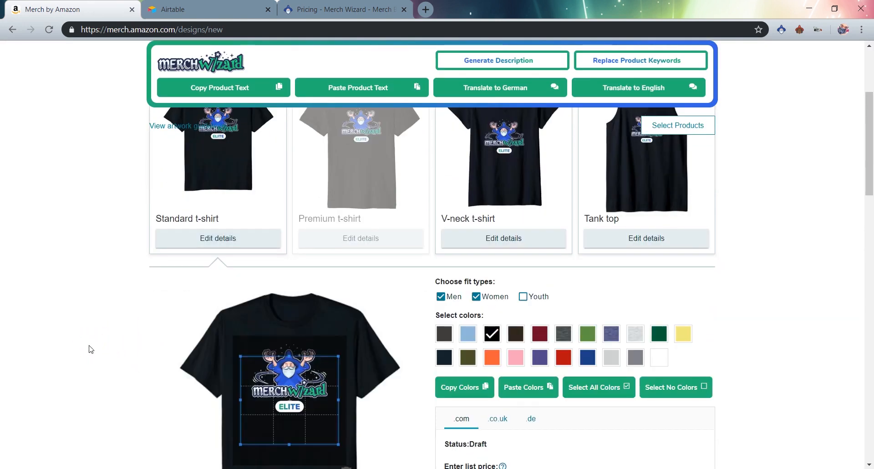
pyautogui.scroll(-3)
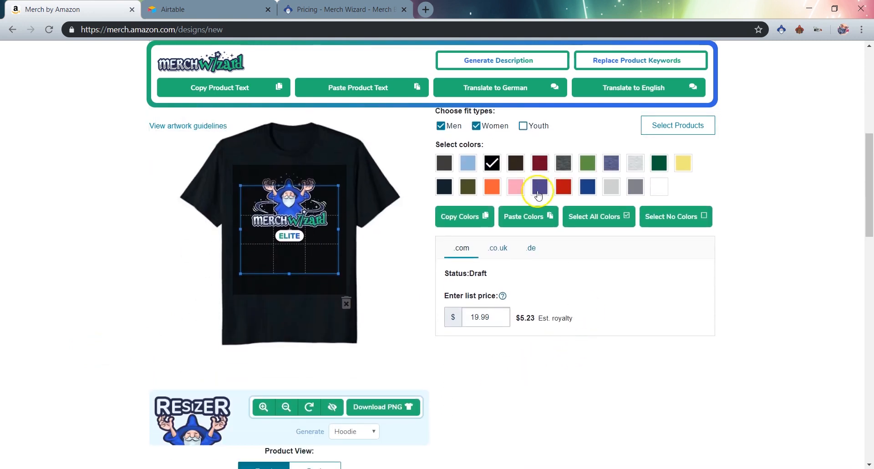
pyautogui.click(467, 163)
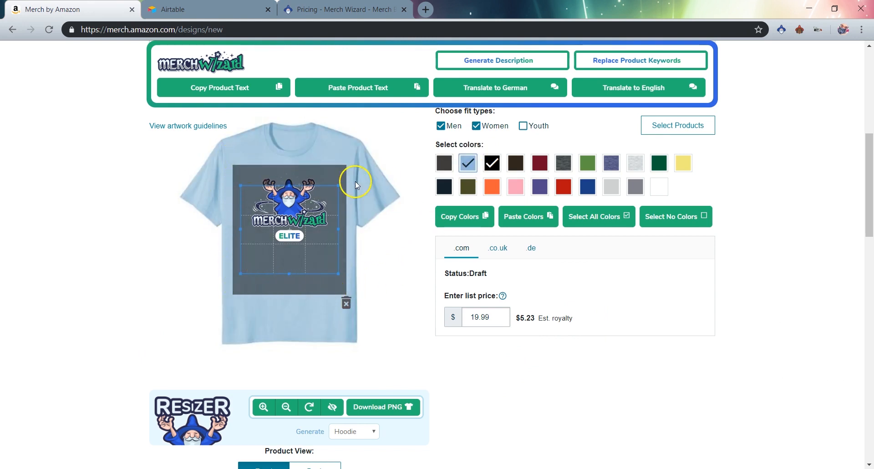
pyautogui.moveTo(302, 285)
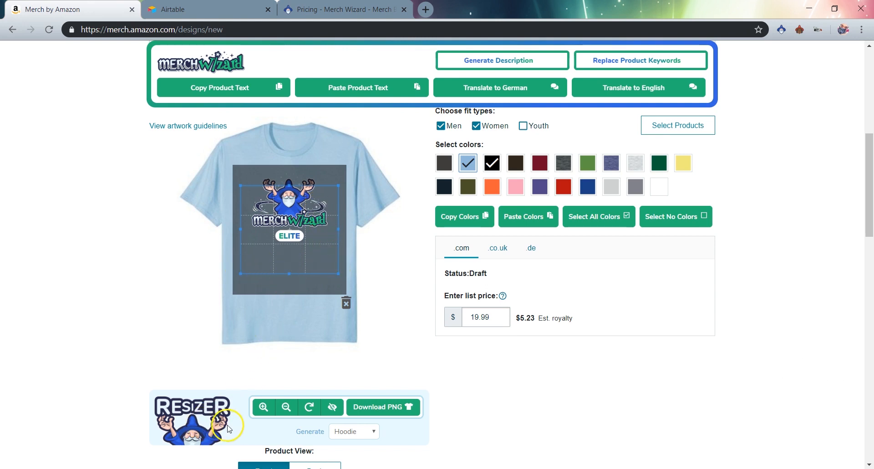
pyautogui.moveTo(156, 394)
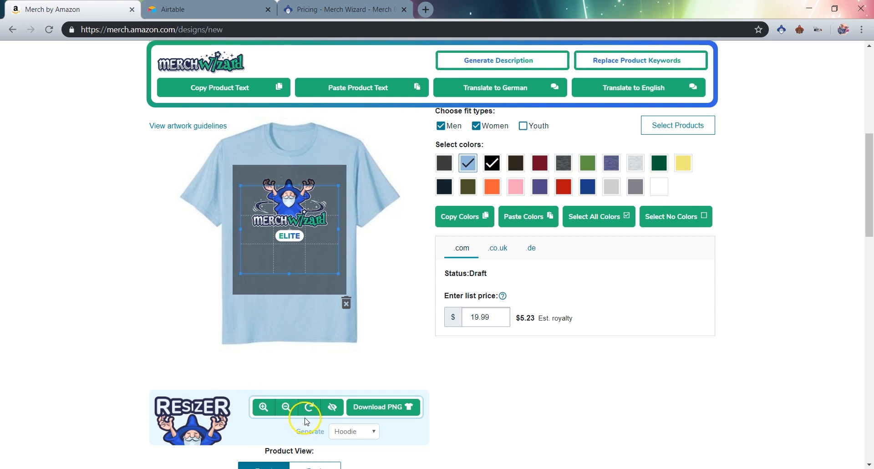
pyautogui.moveTo(422, 431)
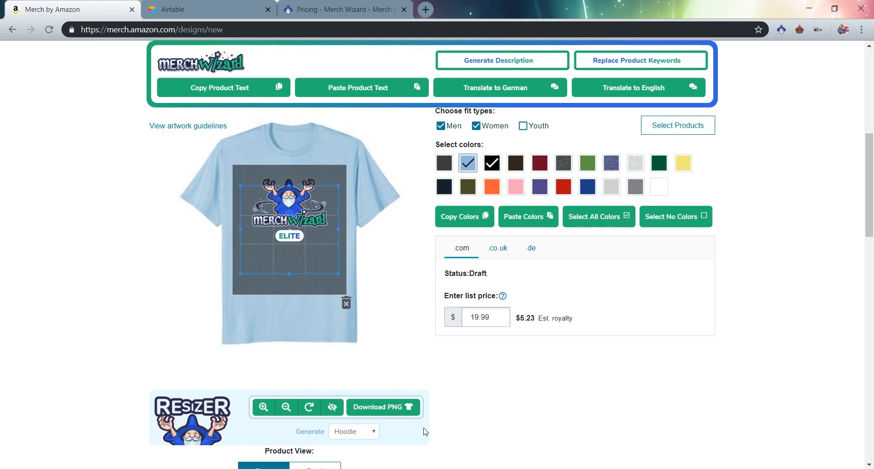
pyautogui.moveTo(332, 407)
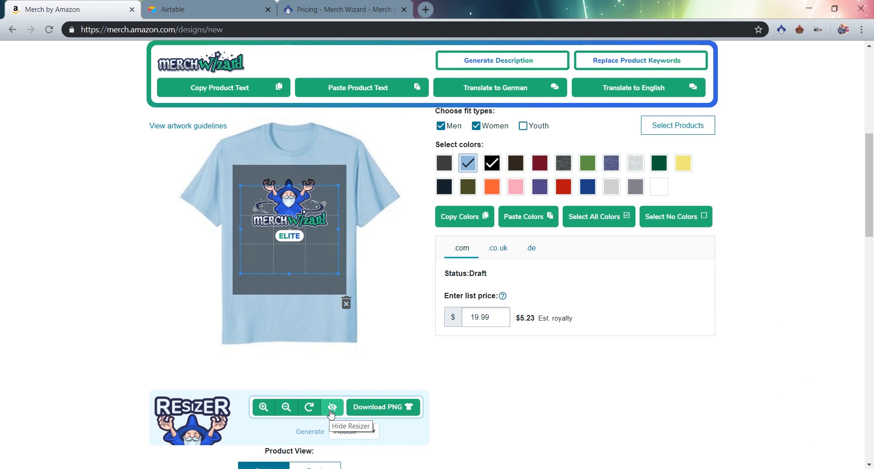
pyautogui.click(332, 407)
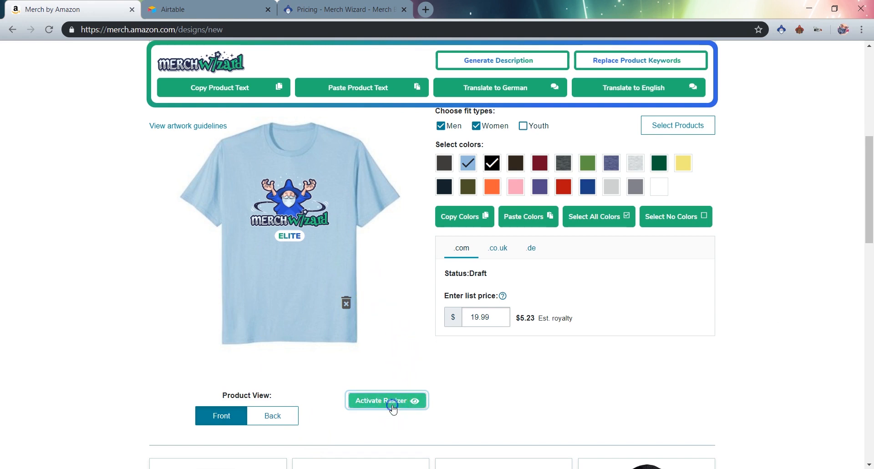
pyautogui.click(387, 400)
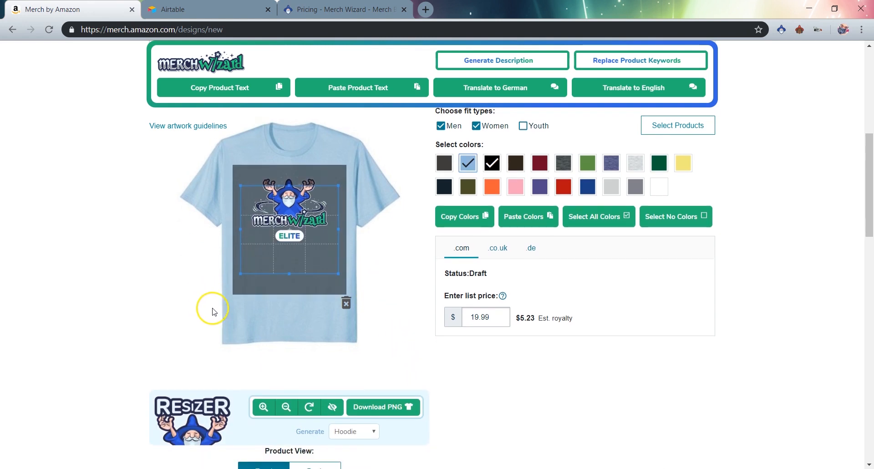
pyautogui.moveTo(324, 303)
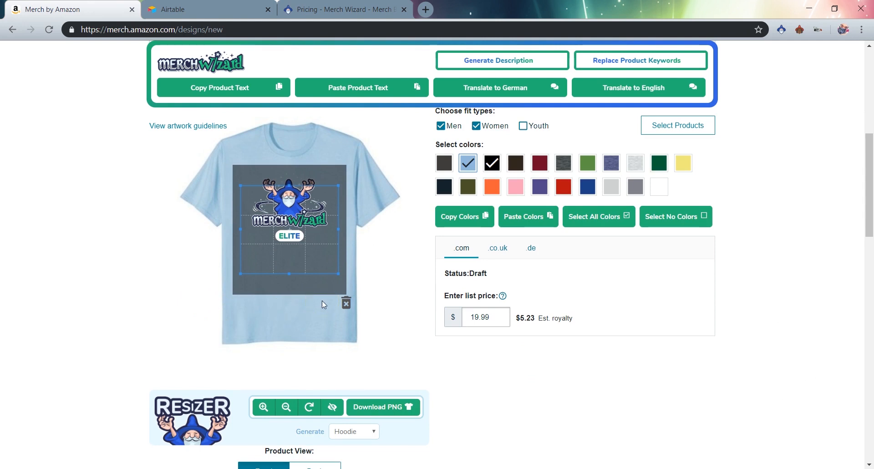
pyautogui.moveTo(344, 238)
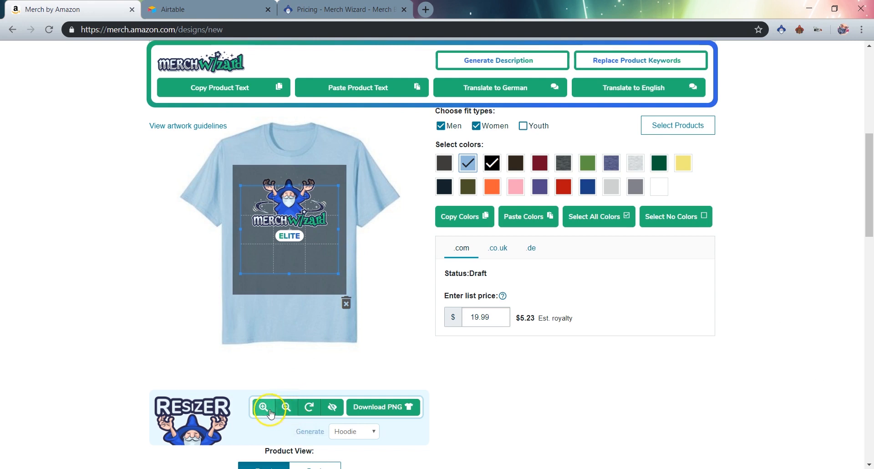
# - Resize and reposition the wizard logo lower in the t-shirt print area at near full size
pyautogui.click(286, 407)
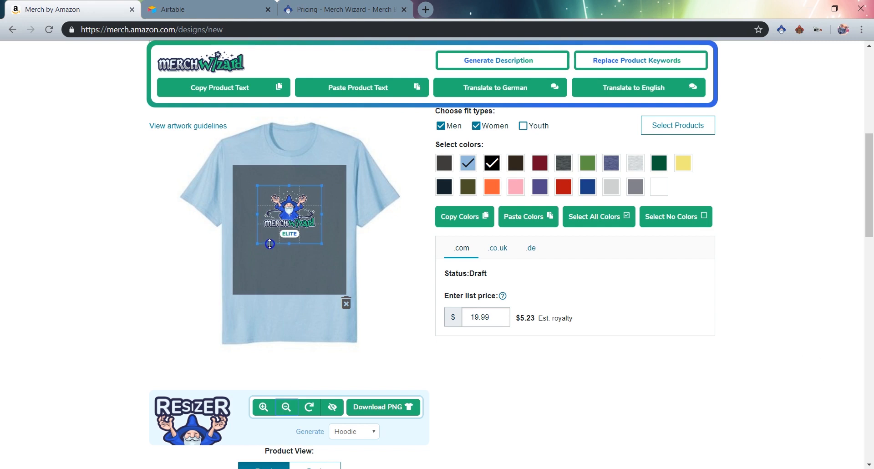
pyautogui.moveTo(269, 244); pyautogui.dragTo(282, 265)
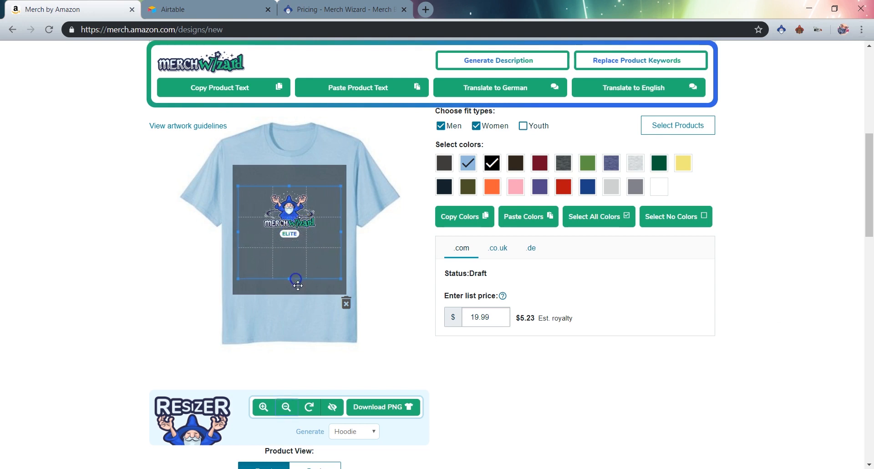
pyautogui.moveTo(290, 276)
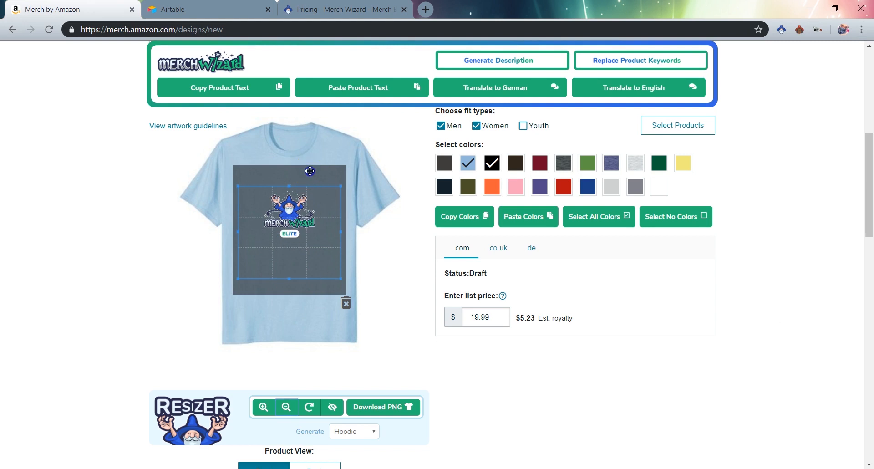
pyautogui.moveTo(309, 171); pyautogui.dragTo(311, 196)
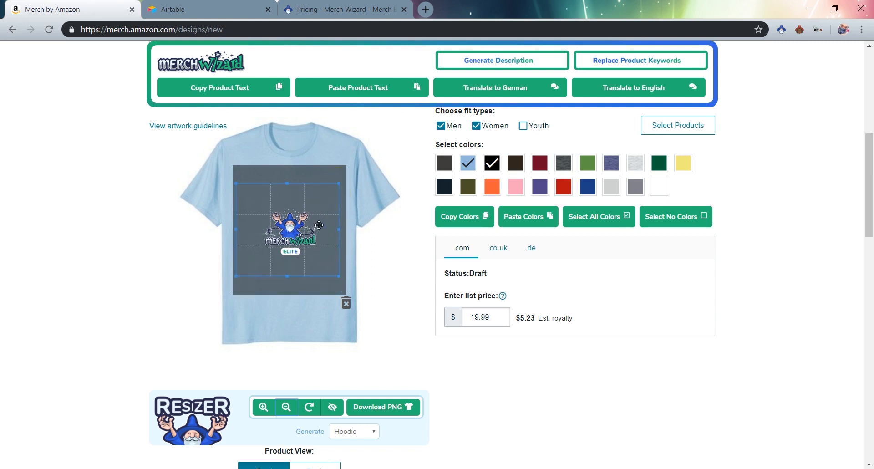
pyautogui.click(285, 406)
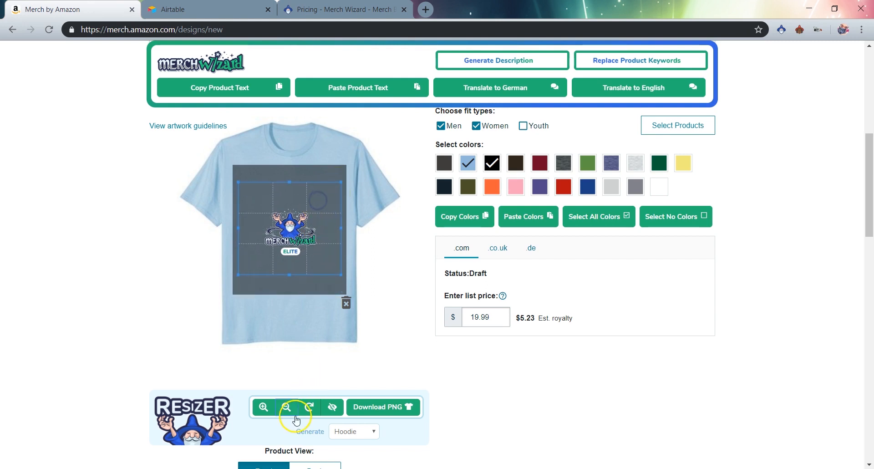
pyautogui.click(263, 407)
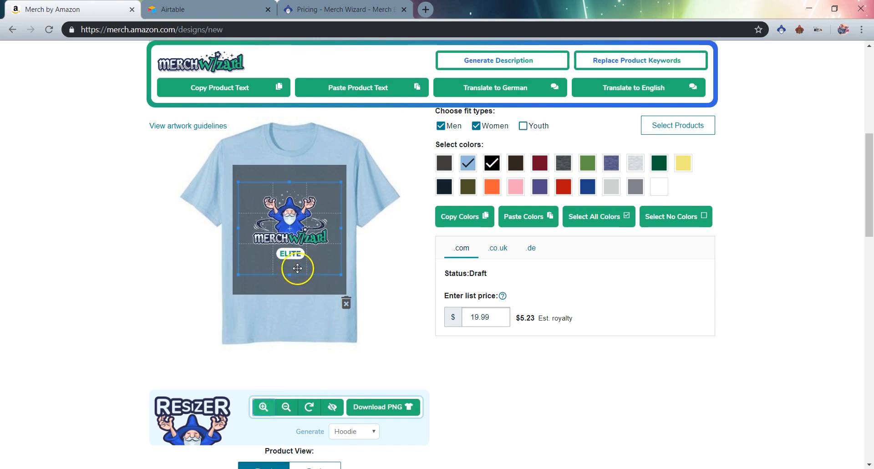
pyautogui.moveTo(297, 268); pyautogui.dragTo(304, 244)
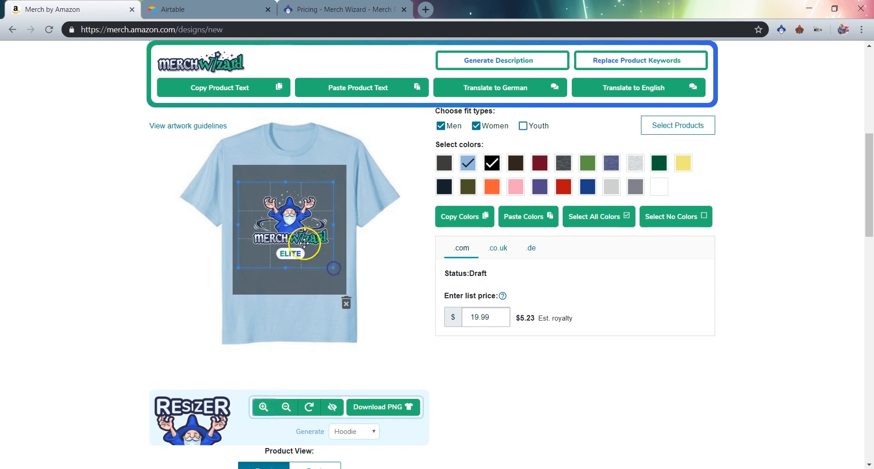
pyautogui.moveTo(303, 243); pyautogui.dragTo(300, 226)
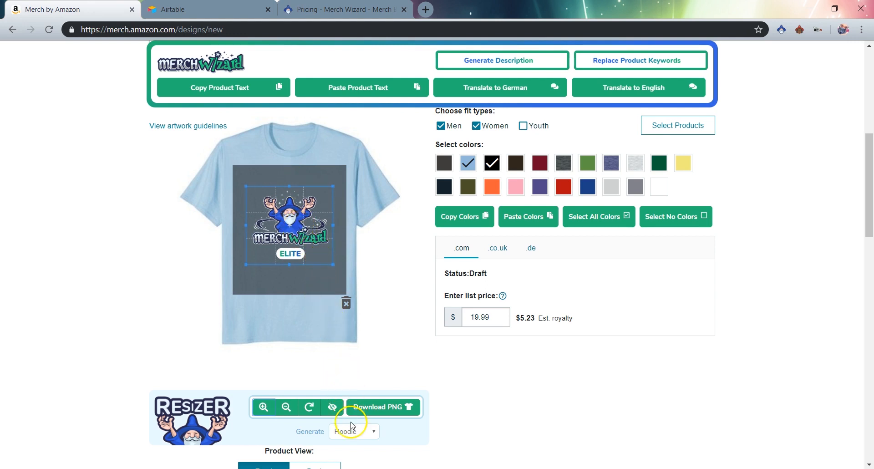
# - Switch the Resizer to a PopSocket template with a periwinkle #7683FF background
pyautogui.click(353, 431)
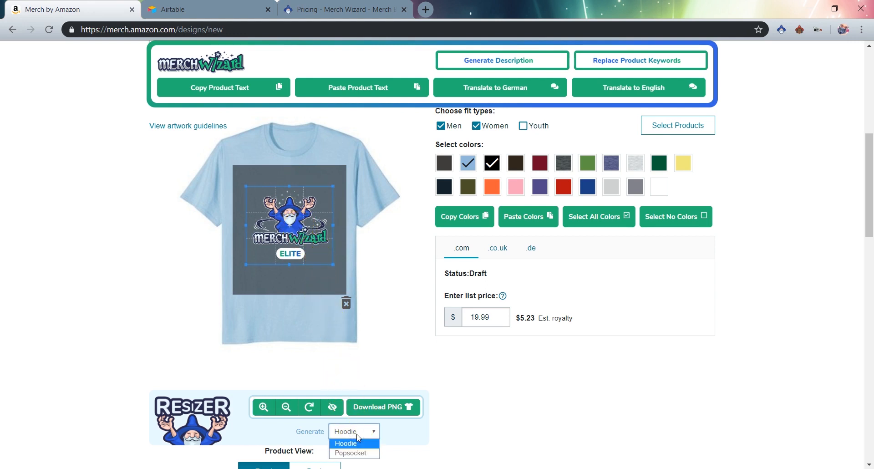
pyautogui.click(349, 452)
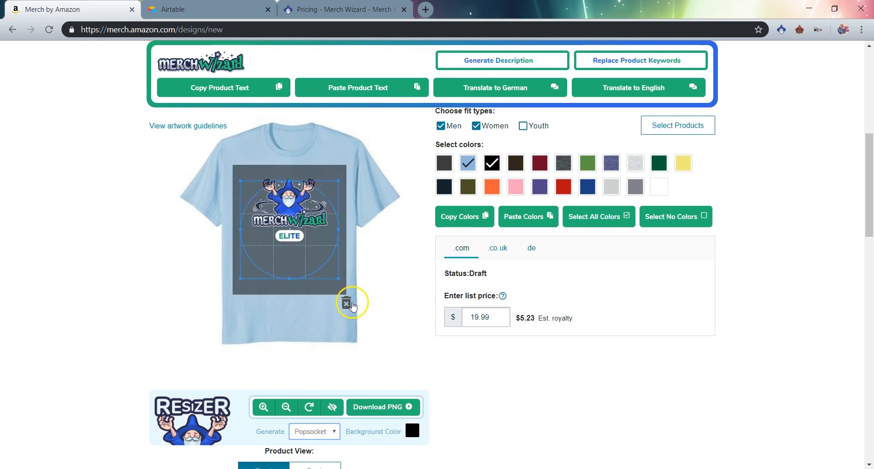
pyautogui.moveTo(372, 431)
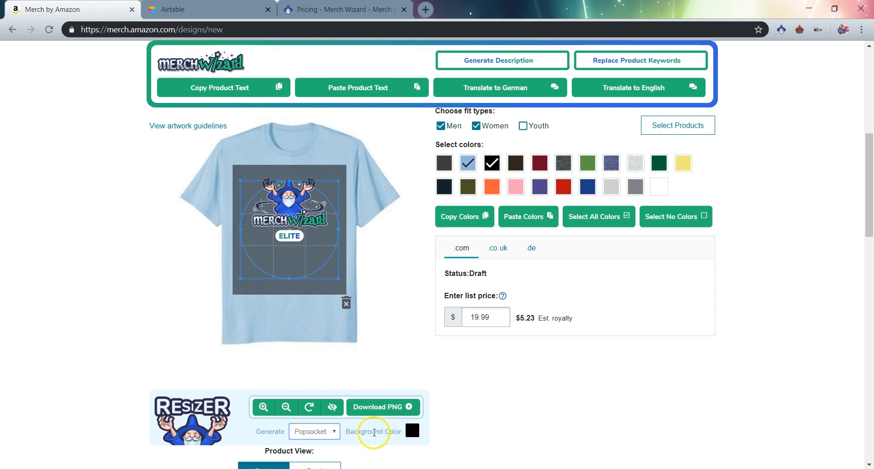
pyautogui.click(411, 430)
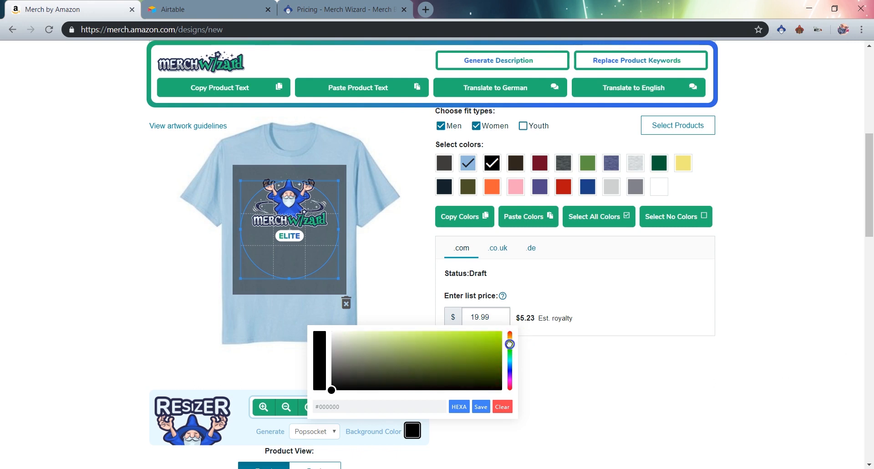
pyautogui.moveTo(509, 342); pyautogui.dragTo(511, 369)
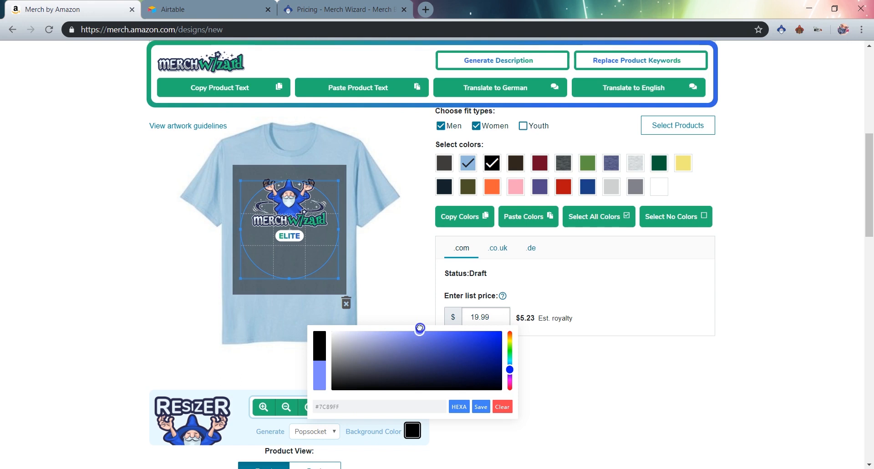
pyautogui.click(480, 406)
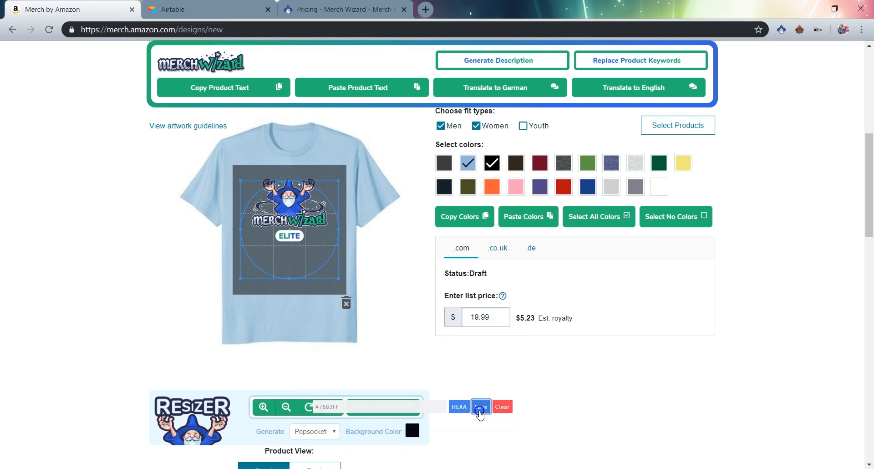
pyautogui.click(479, 406)
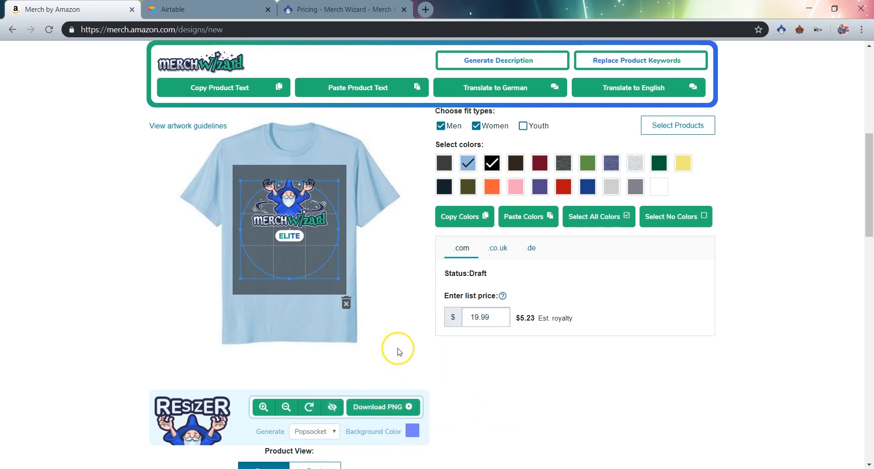
pyautogui.moveTo(295, 304)
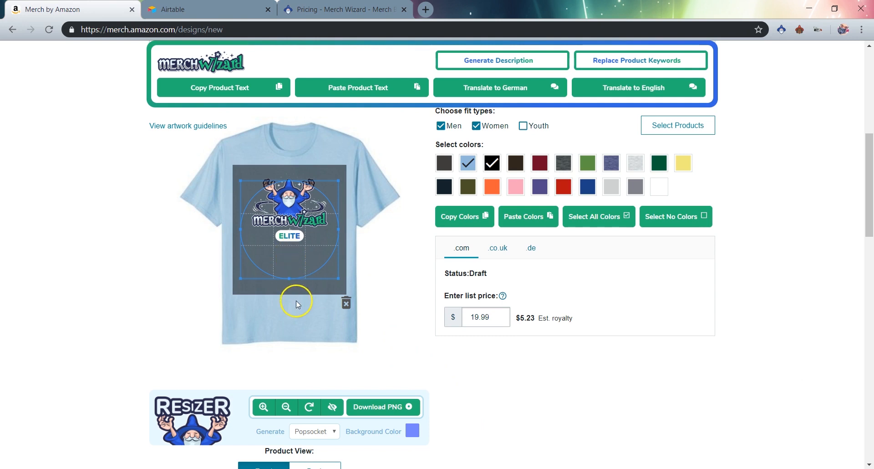
pyautogui.moveTo(295, 256)
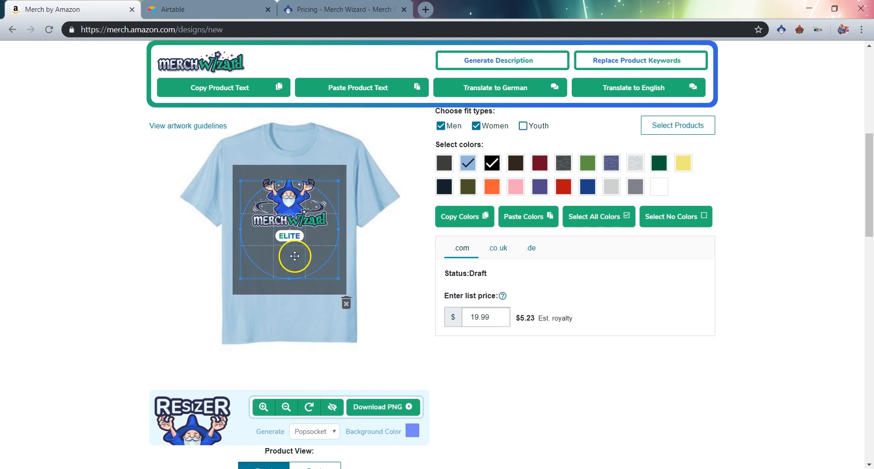
# - Move the wizard logo up, scale it larger, and centre it in the PopSocket template
pyautogui.moveTo(295, 256); pyautogui.dragTo(295, 168)
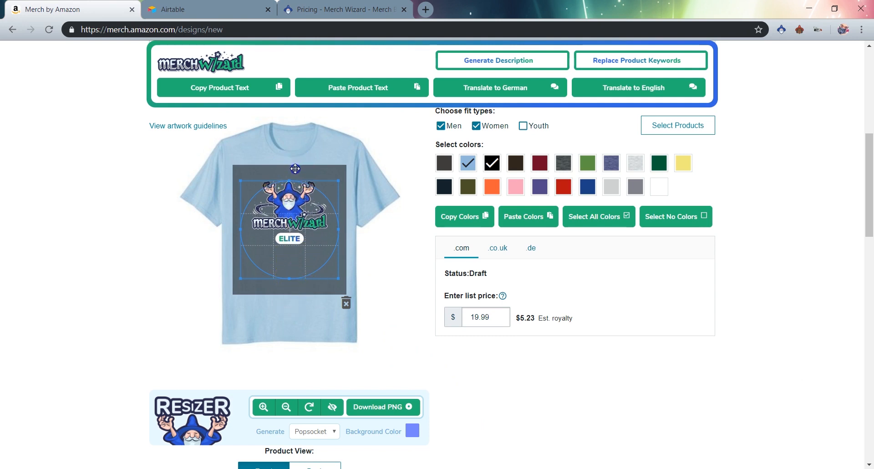
pyautogui.moveTo(295, 169); pyautogui.dragTo(296, 188)
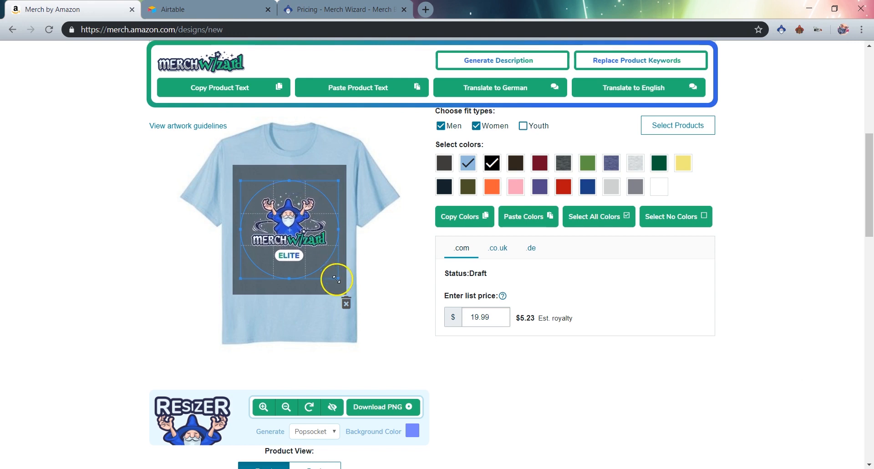
pyautogui.moveTo(337, 278); pyautogui.dragTo(295, 290)
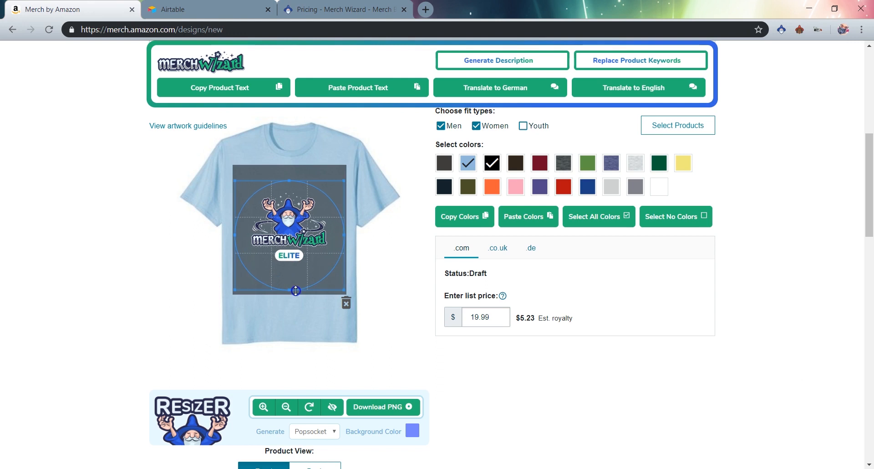
pyautogui.moveTo(295, 290); pyautogui.dragTo(283, 270)
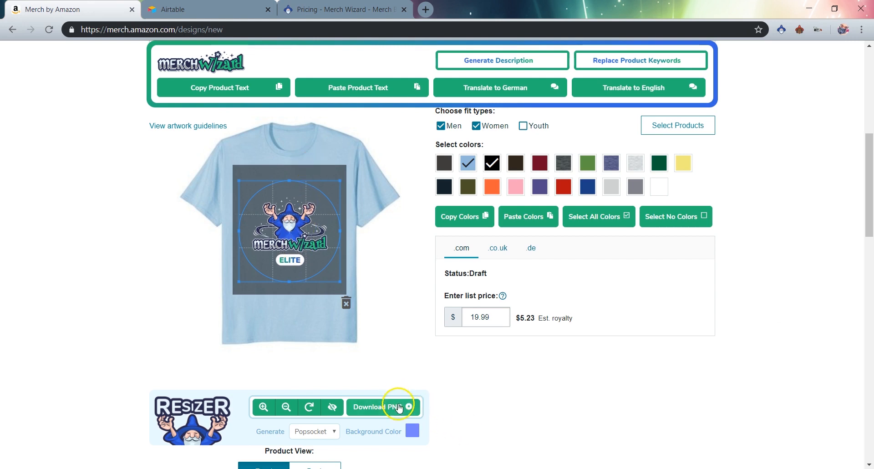
# - Try Download PNG, then enter 'Merch Wizard' as the design title
pyautogui.click(677, 125)
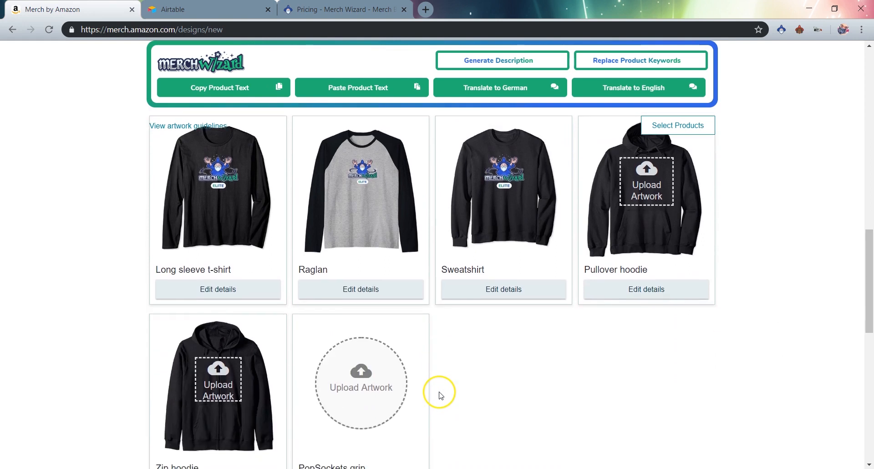
pyautogui.scroll(-3)
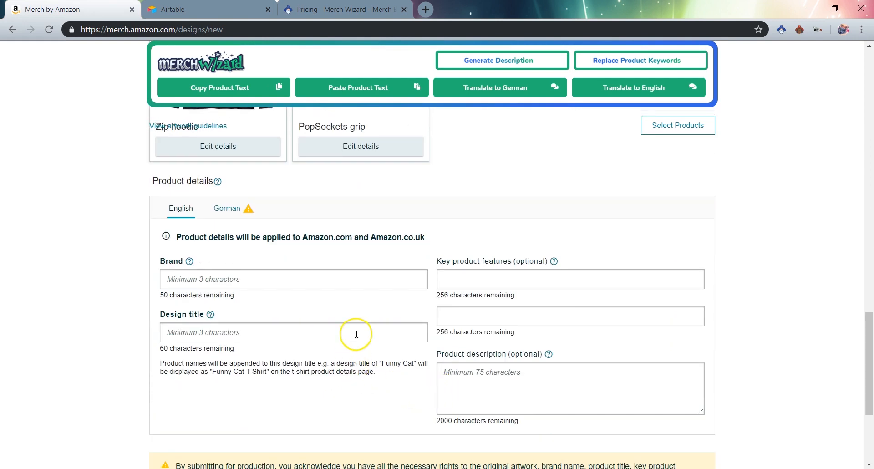
pyautogui.write('M')
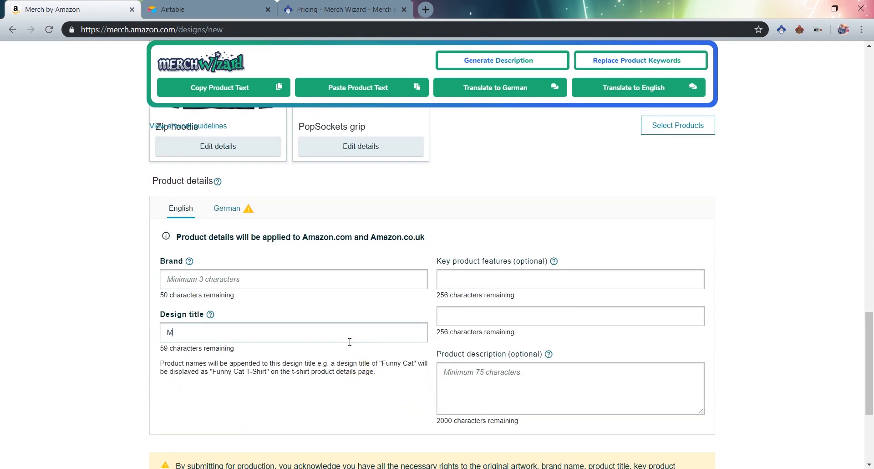
pyautogui.write('erch Wizard')
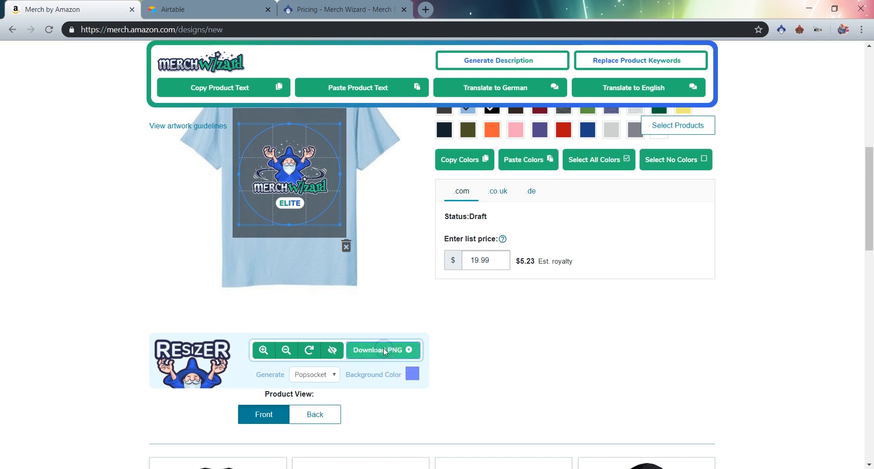
# - Save the periwinkle PopSocket PNG to the demo folder, then export a green-background version
pyautogui.click(379, 349)
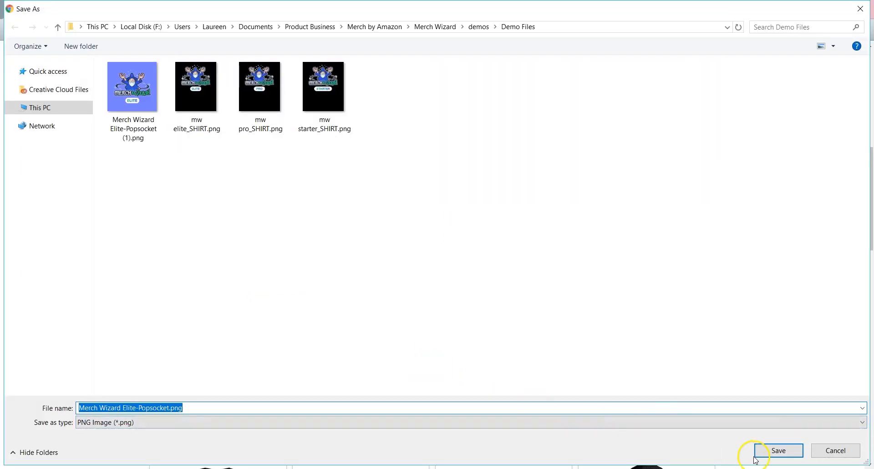
pyautogui.click(779, 451)
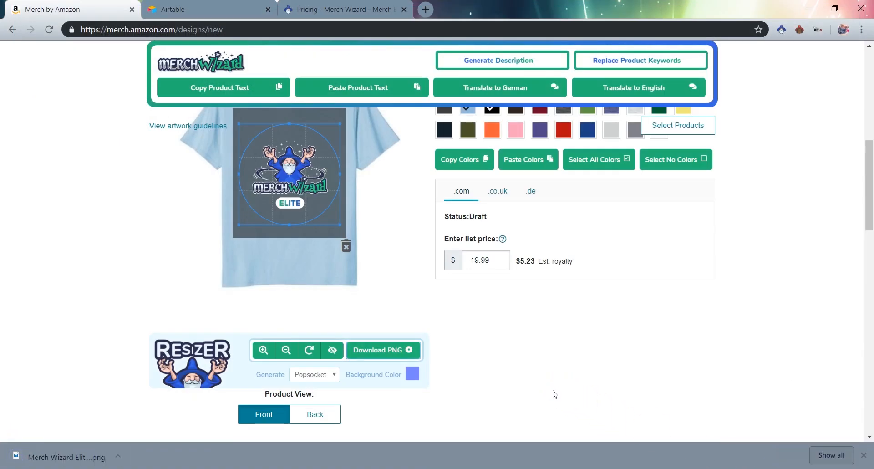
pyautogui.moveTo(463, 397)
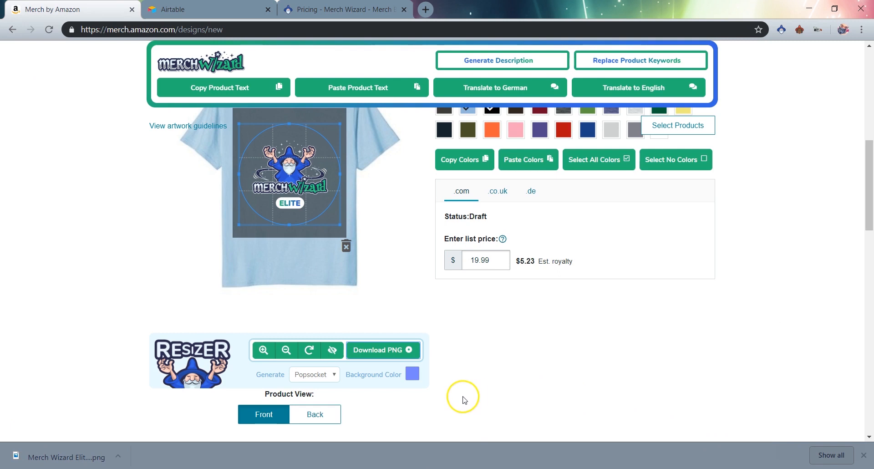
pyautogui.click(412, 374)
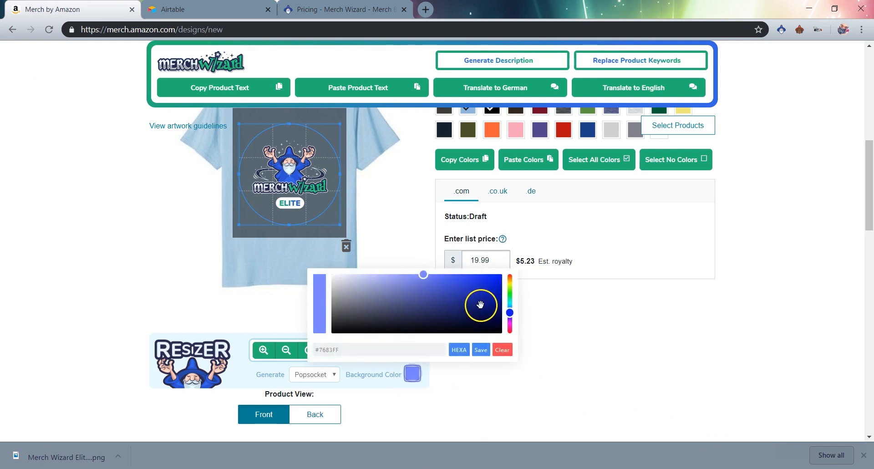
pyautogui.click(479, 350)
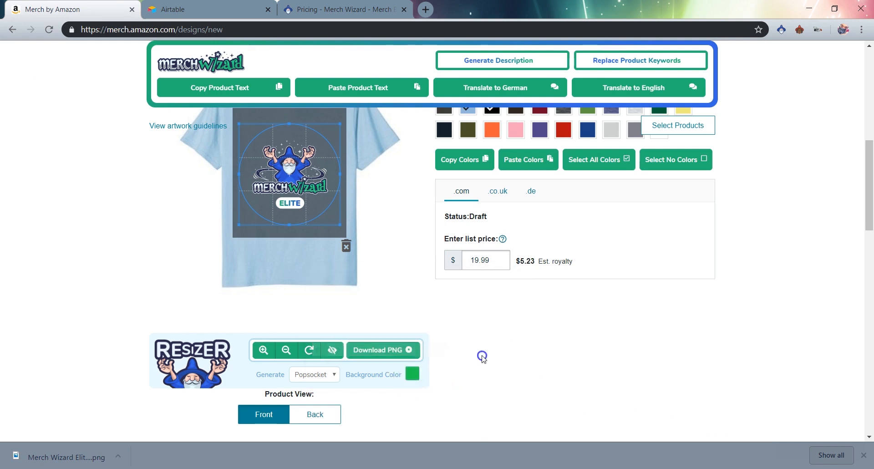
pyautogui.click(381, 349)
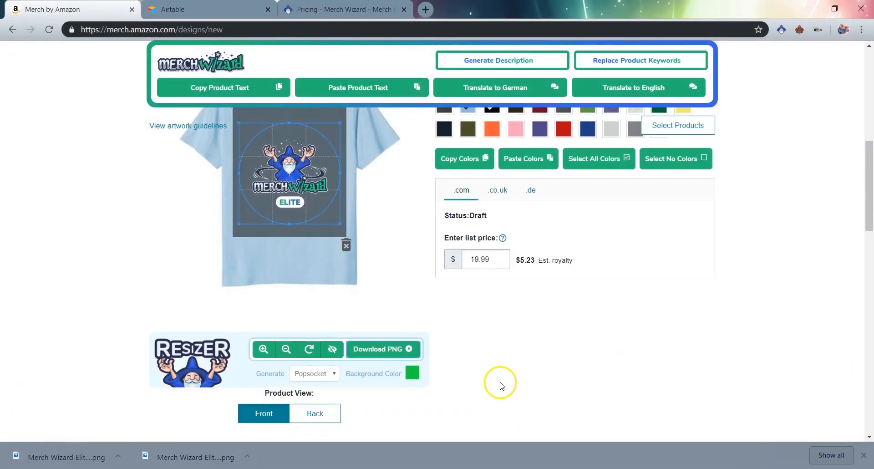
# - Scroll to view the green-background PopSockets grip mockup and the V-neck t-shirt details
pyautogui.scroll(-3)
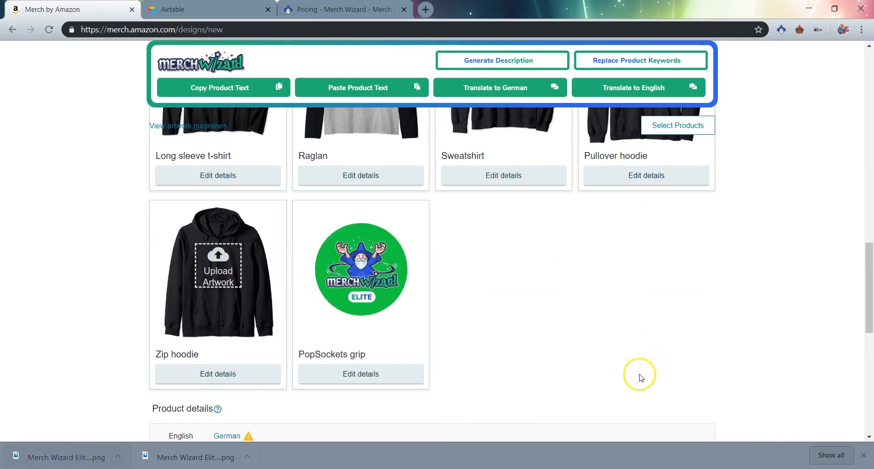
pyautogui.scroll(-3)
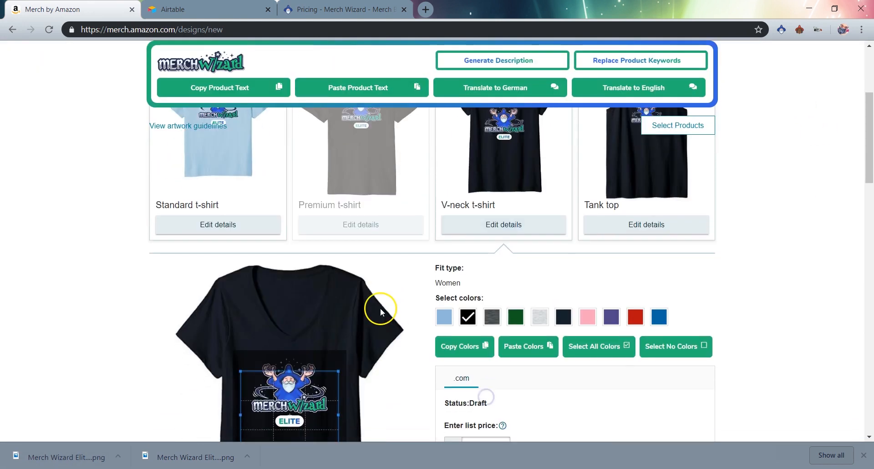
pyautogui.scroll(-3)
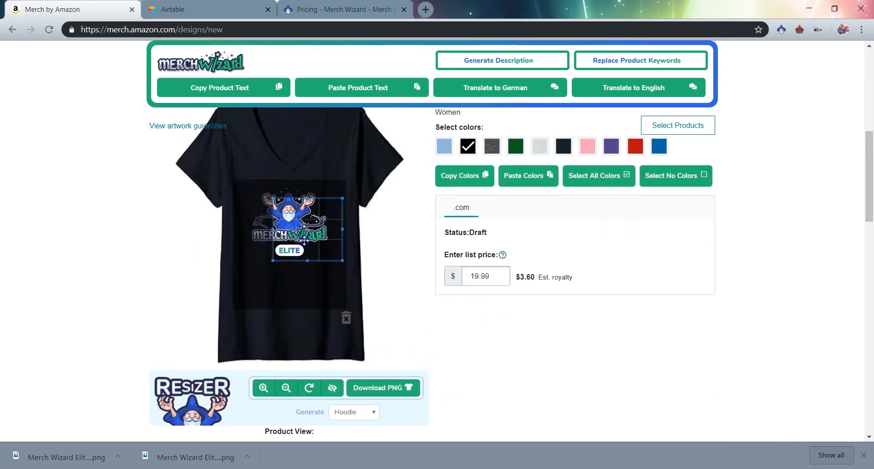
# - Reset the V-neck design's resizer grid so the logo returns to full size at the top
pyautogui.click(308, 387)
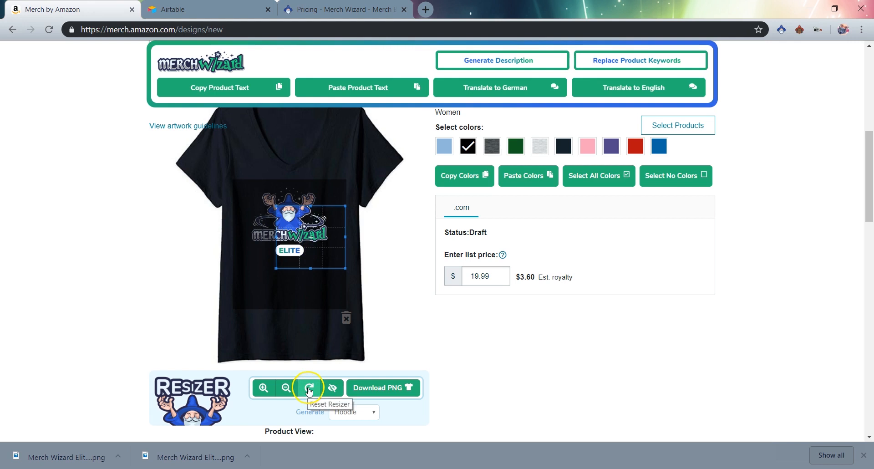
pyautogui.click(308, 387)
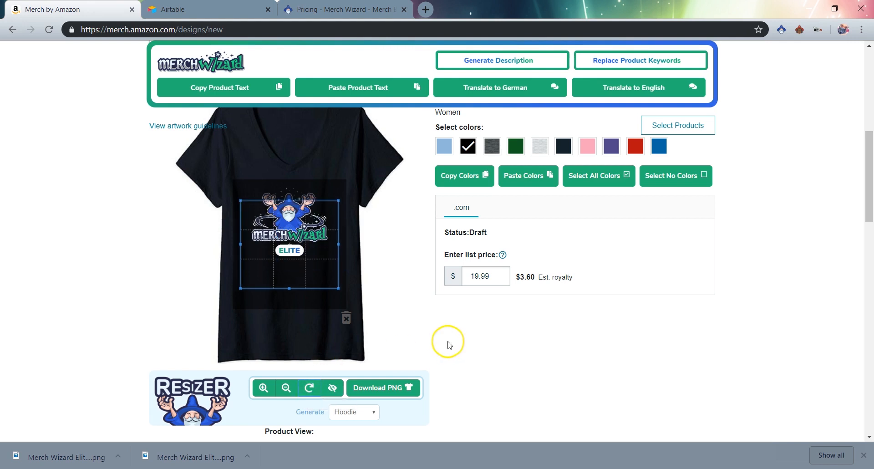
pyautogui.moveTo(446, 345)
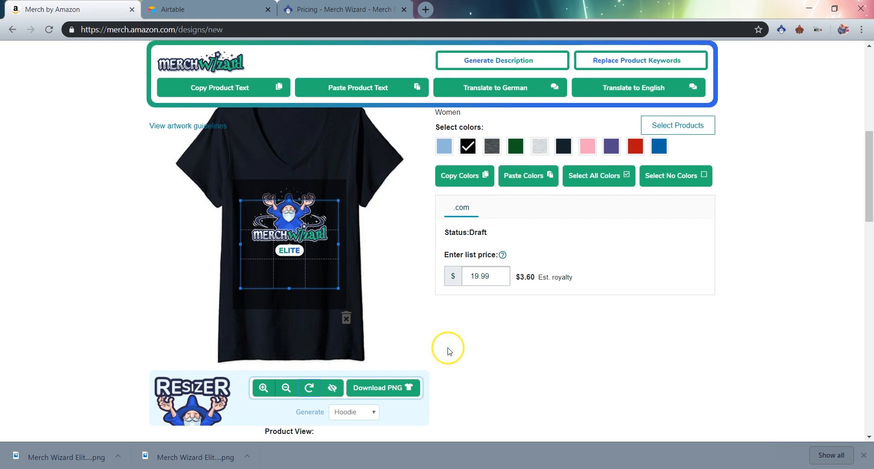
pyautogui.moveTo(398, 288)
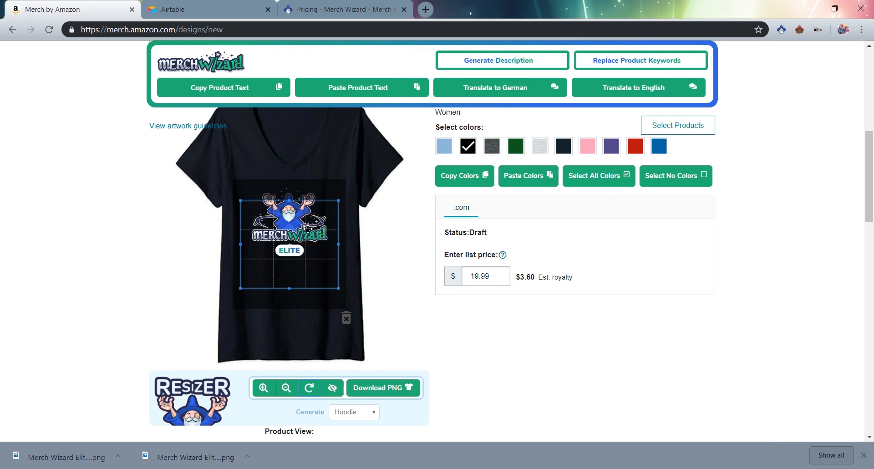
pyautogui.moveTo(393, 257)
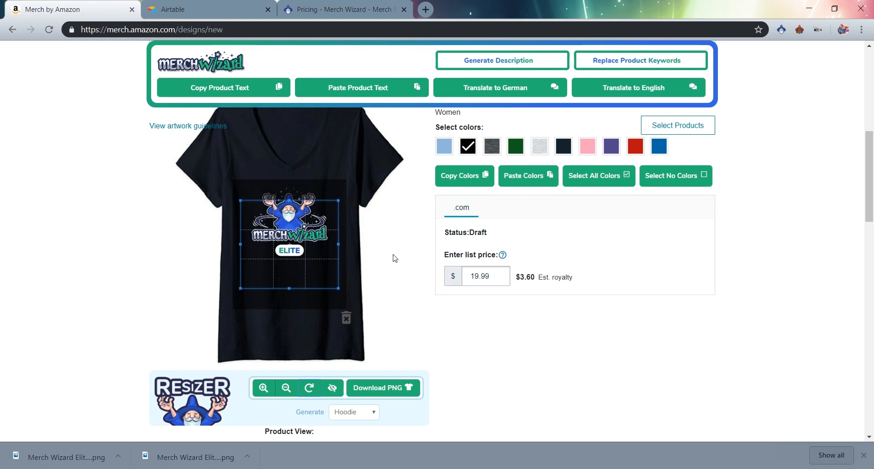
pyautogui.moveTo(49, 29)
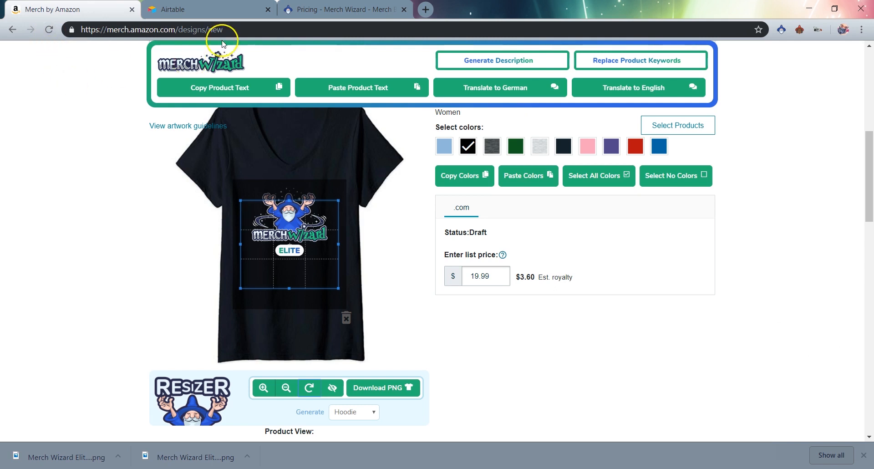
# - Switch to the Merch Wizard pricing tab and open its site navigation menu
pyautogui.click(340, 10)
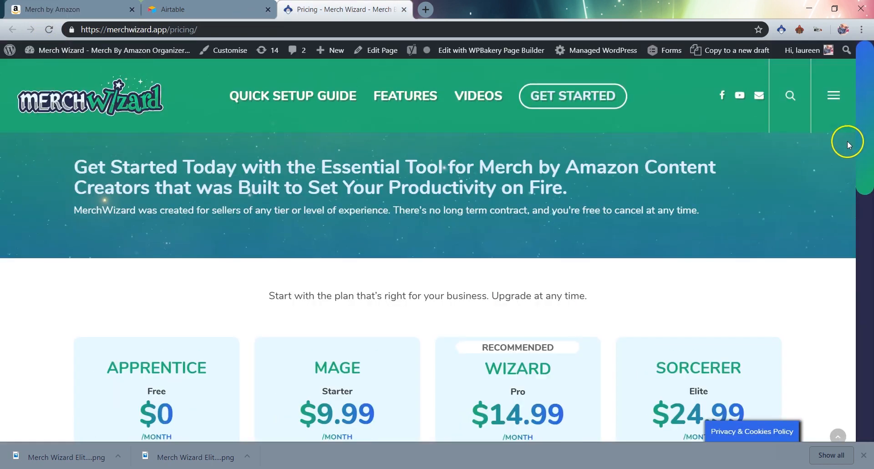
pyautogui.click(832, 96)
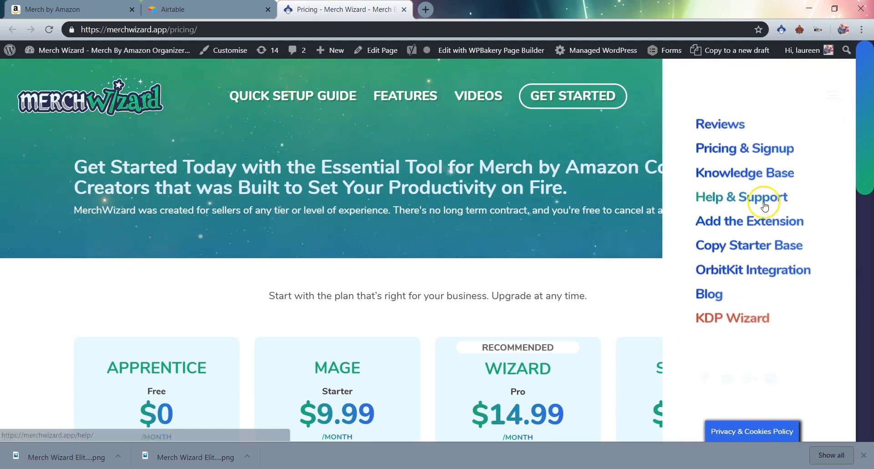